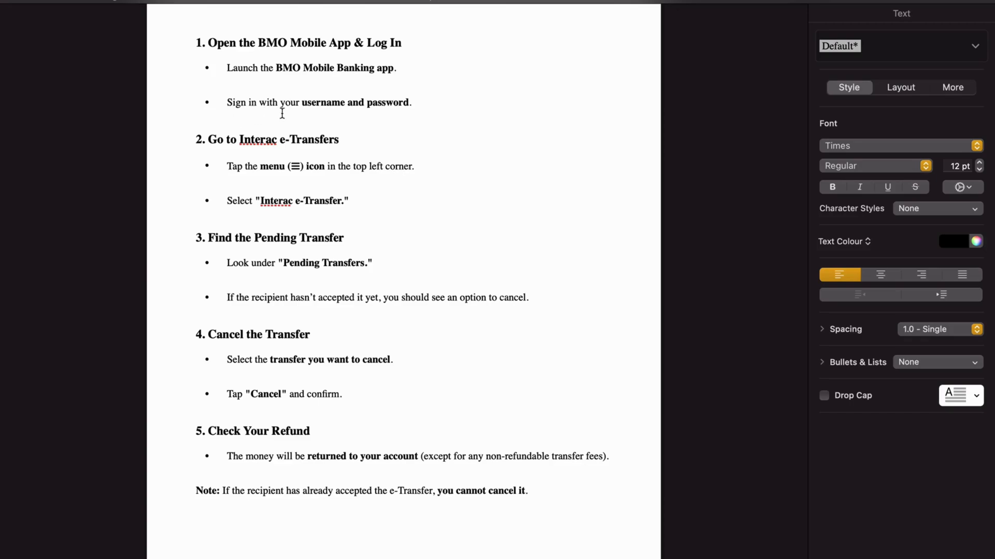
mouse_move(375, 113)
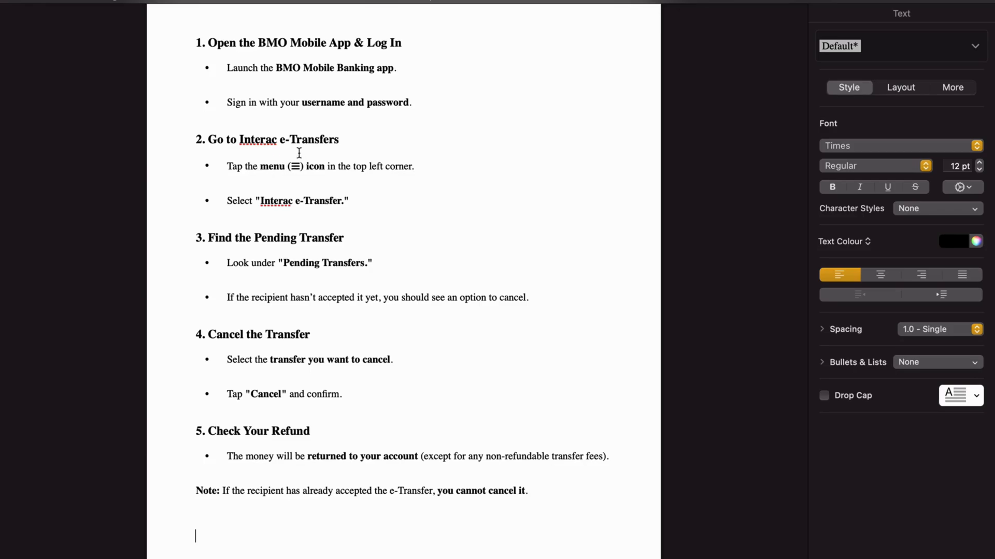
mouse_move(296, 169)
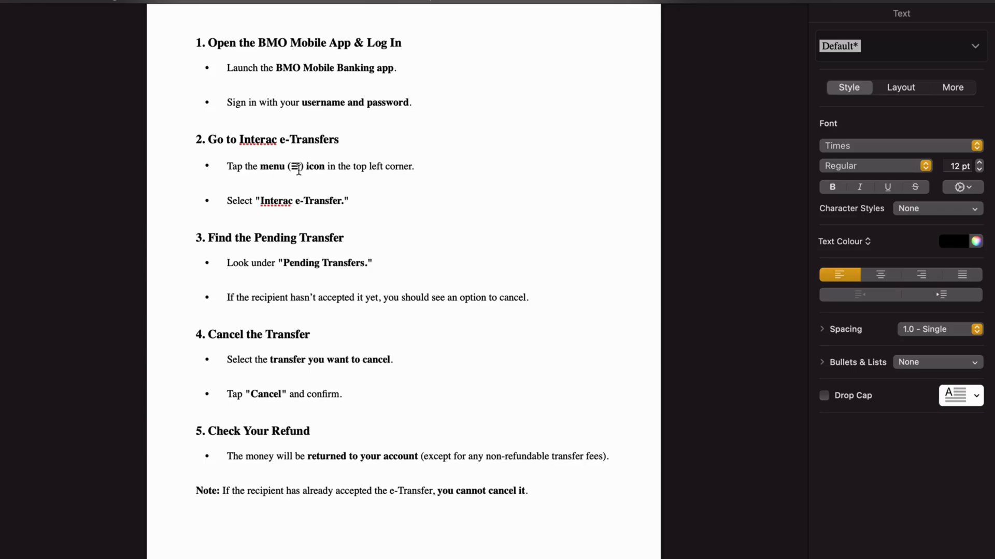
mouse_move(380, 176)
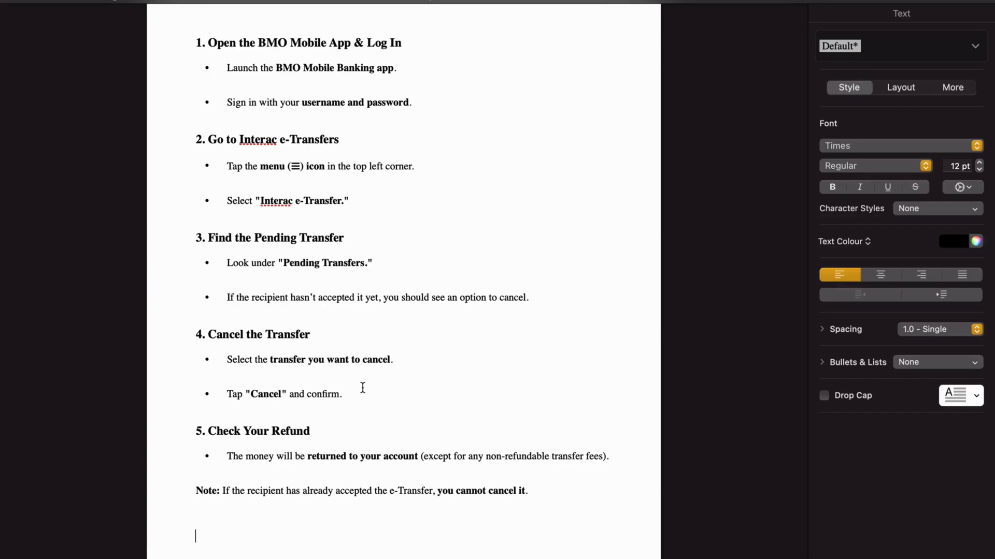
mouse_move(278, 455)
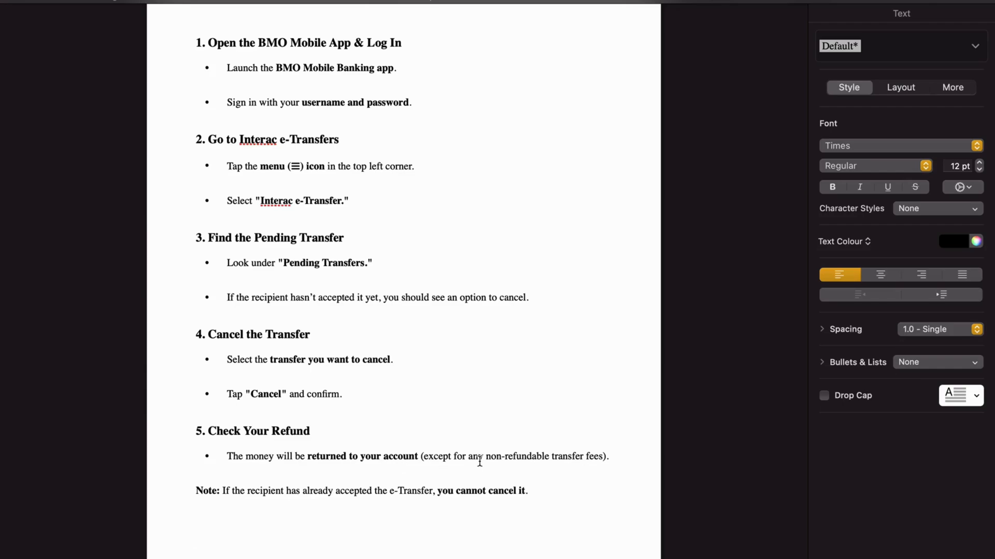
mouse_move(550, 467)
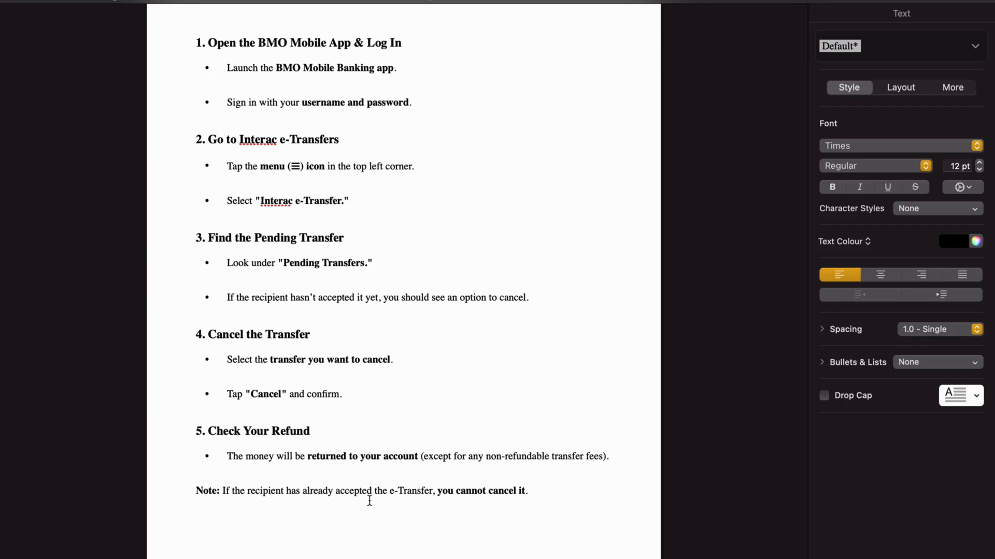
mouse_move(404, 499)
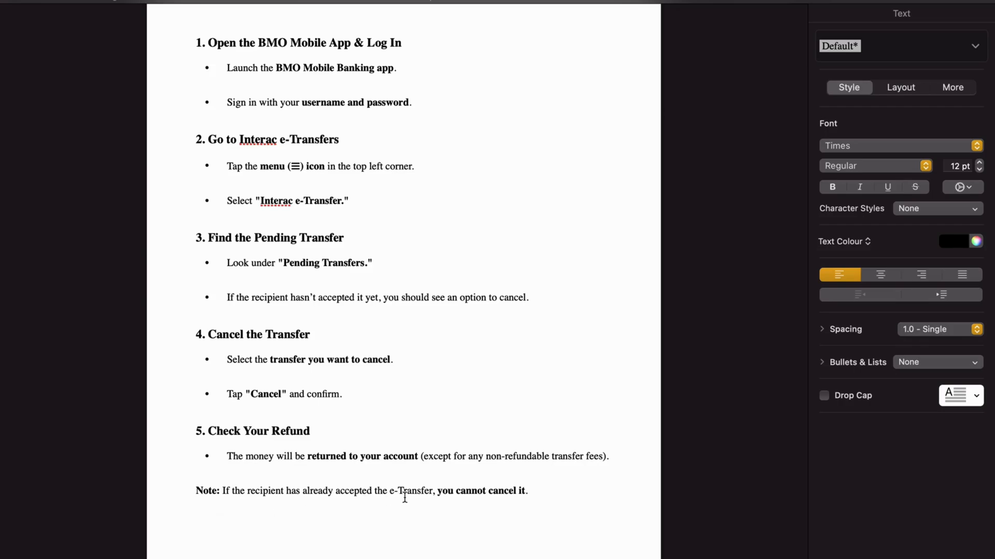
left_click(540, 495)
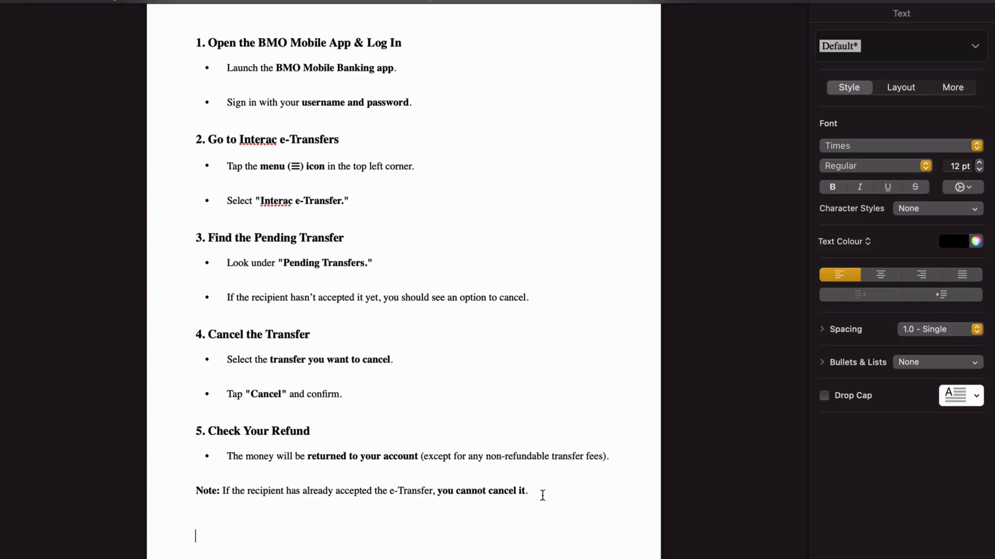
mouse_move(570, 490)
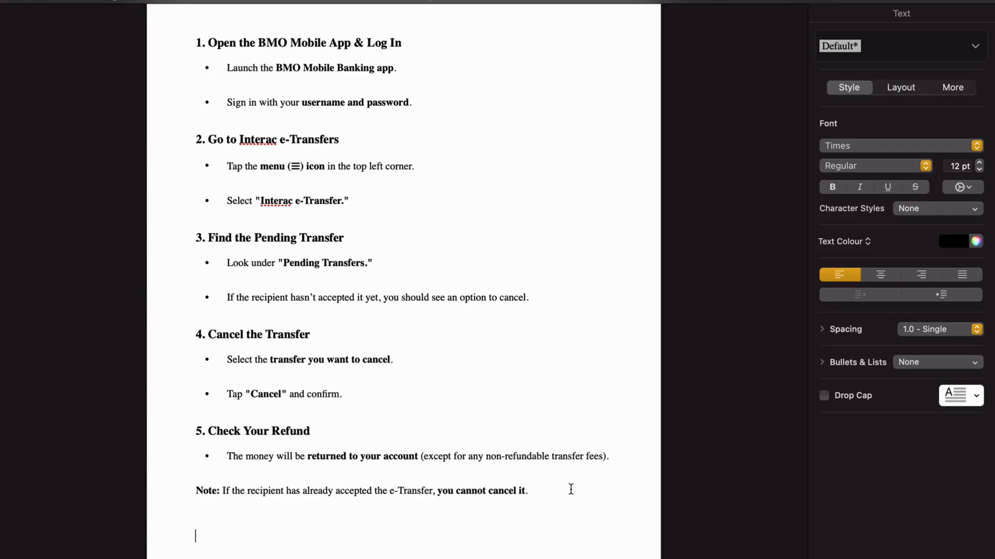